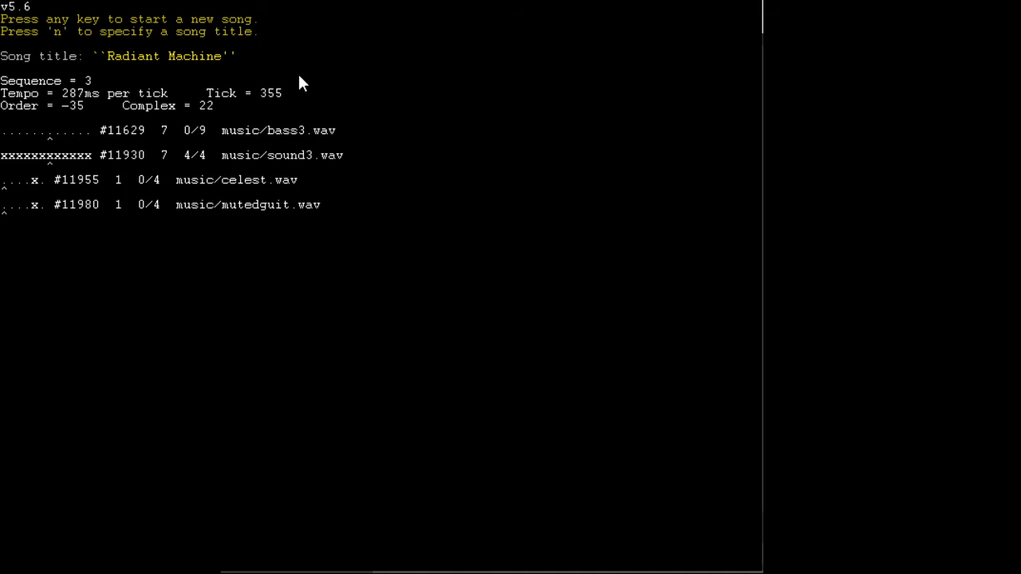
- Request a new song title and begin entering 'Freedom' to generate it
{"action": "key", "text": "n"}
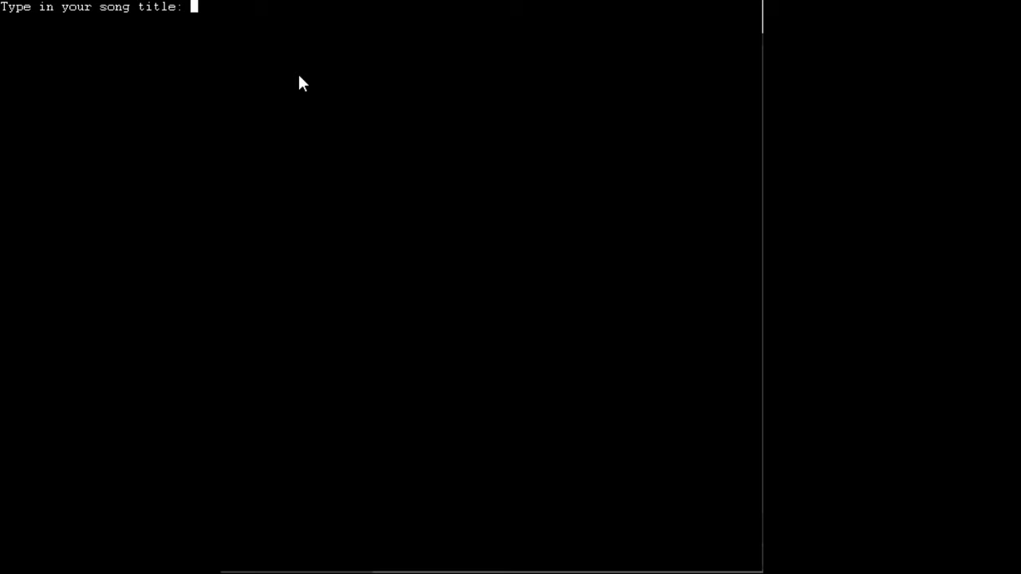
{"action": "type", "text": "Free"}
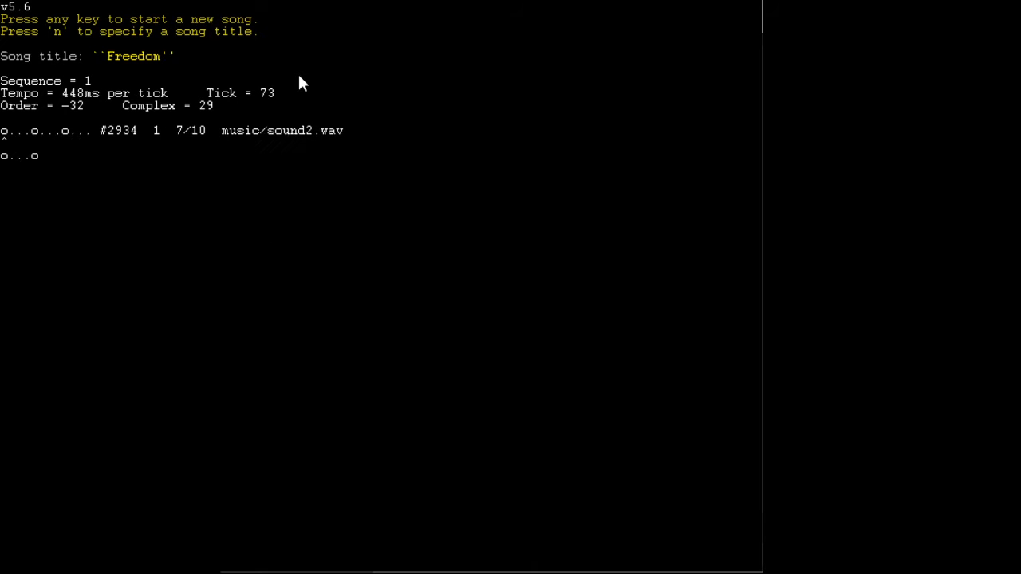
- Request another new song and start entering a title at the prompt
{"action": "key", "text": "n"}
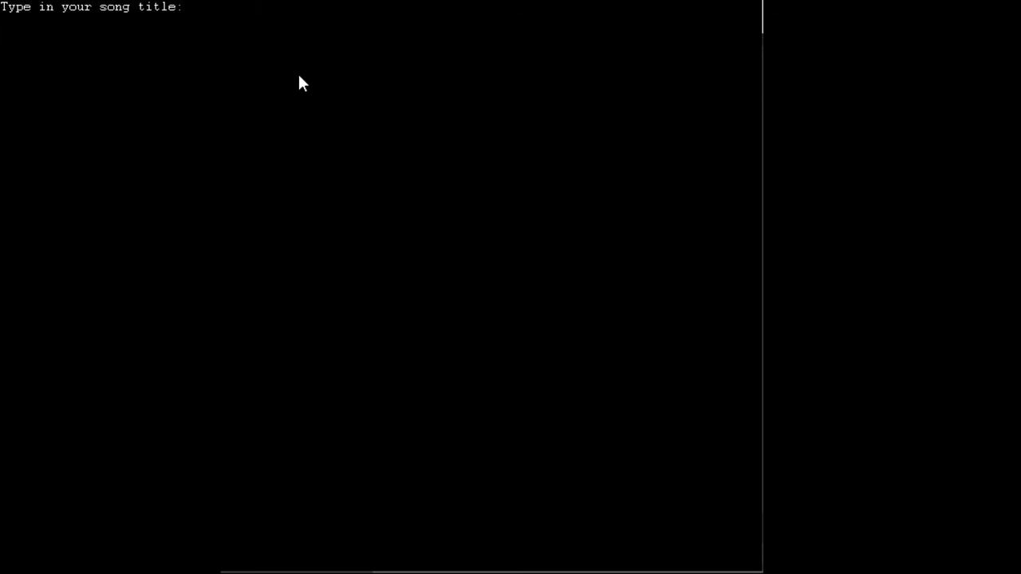
{"action": "type", "text": "beb"}
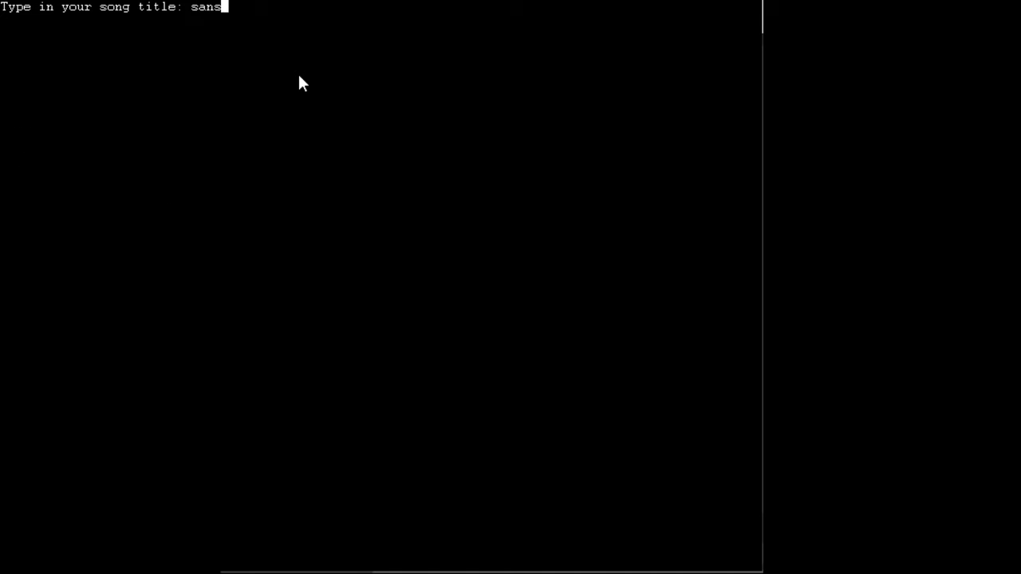
- Generate and play the 'sans' song, then ask for another title prompt
{"action": "key", "text": "enter"}
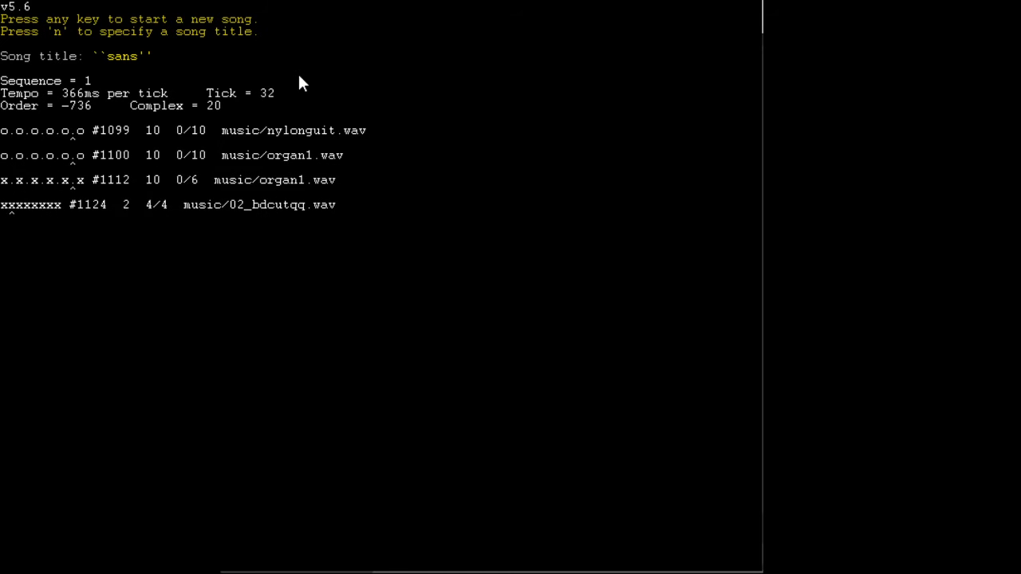
{"action": "key", "text": "n"}
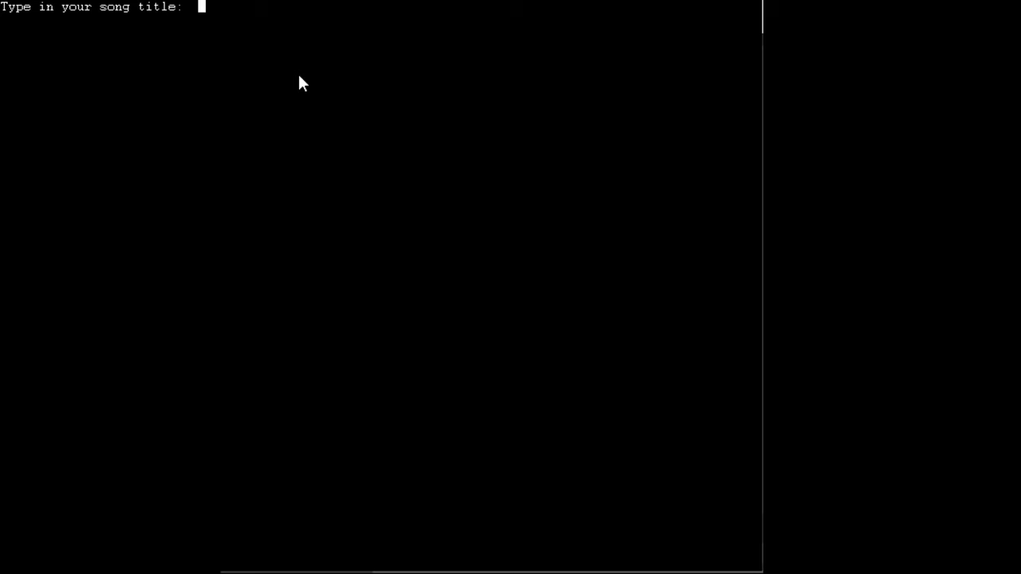
- Enter the title 'Megalovania', play the generated song, then request a new title
{"action": "type", "text": "Me"}
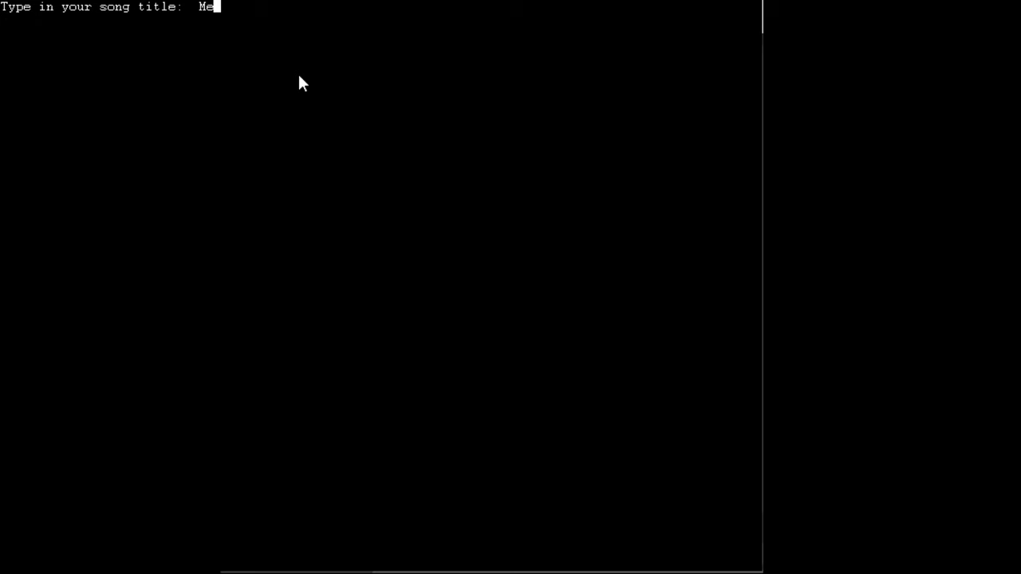
{"action": "type", "text": "galo"}
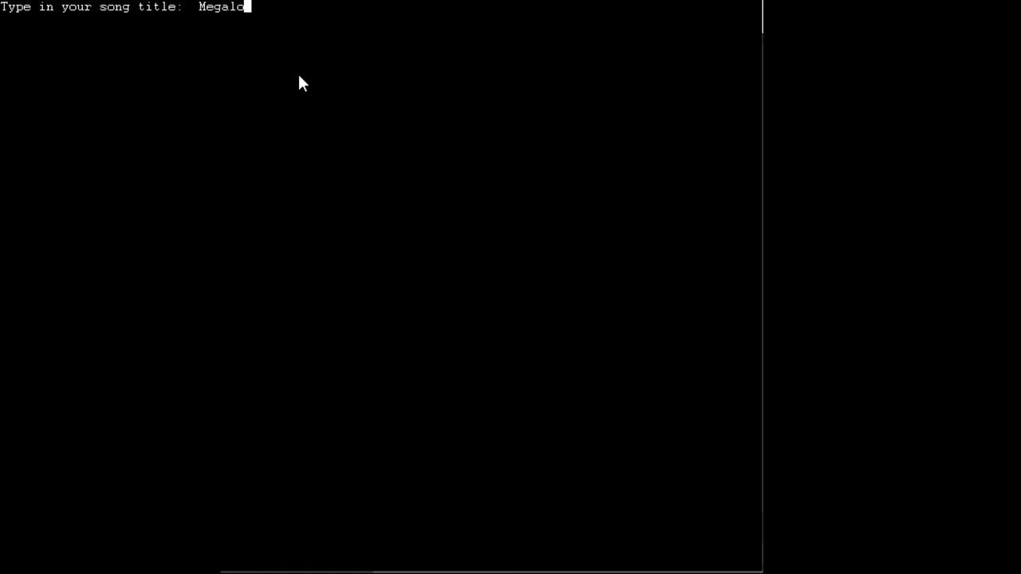
{"action": "key", "text": "enter"}
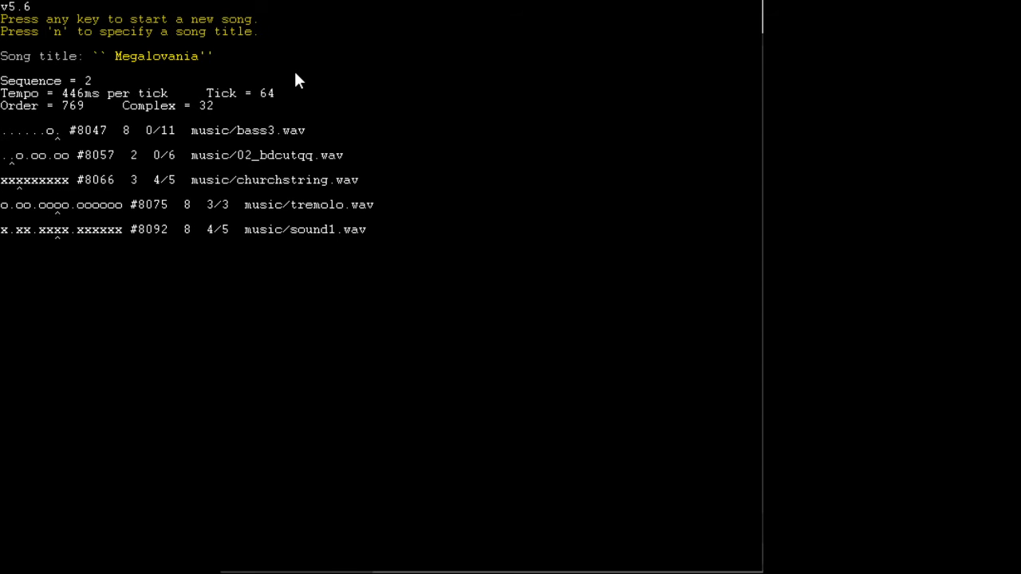
{"action": "key", "text": "n"}
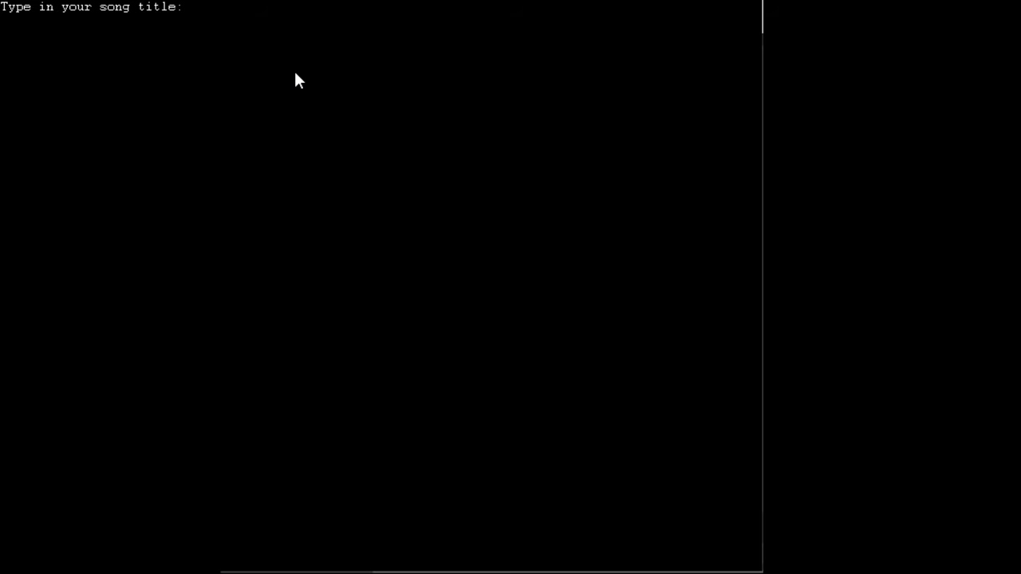
- Enter the title 'Bobonono', correcting a typo with Backspace along the way
{"action": "type", "text": "Bob"}
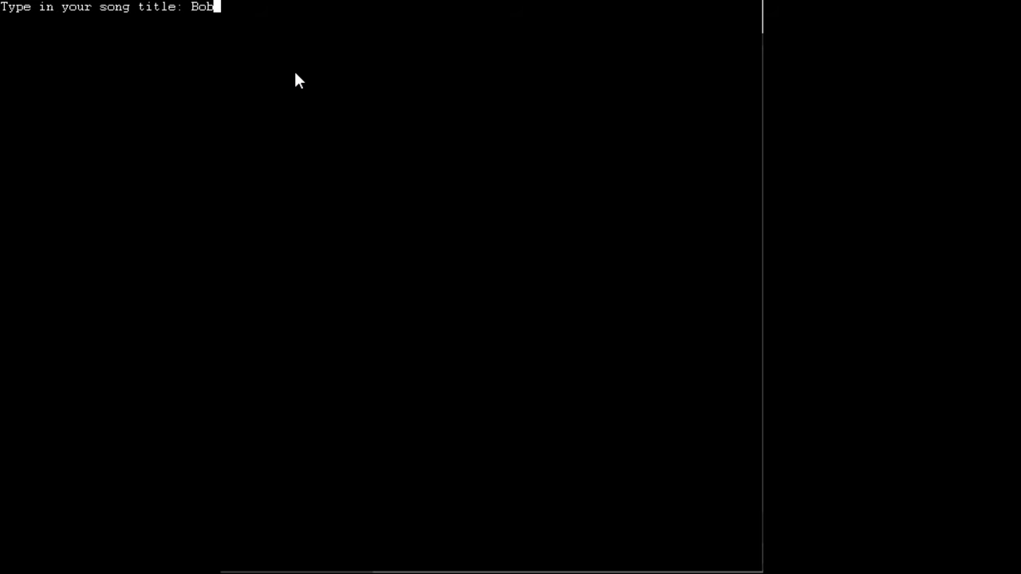
{"action": "type", "text": "onon"}
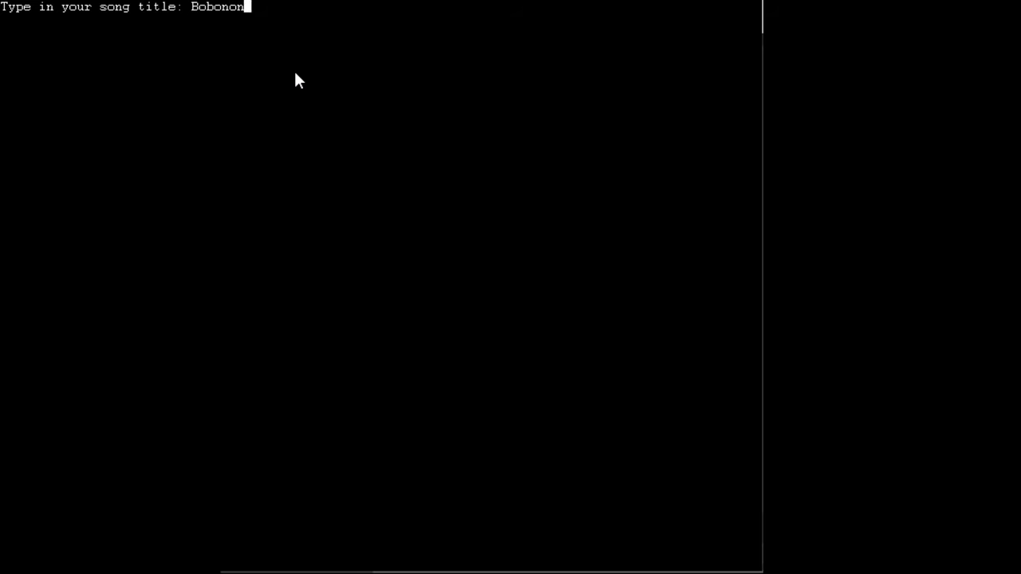
{"action": "key", "text": "Backspace"}
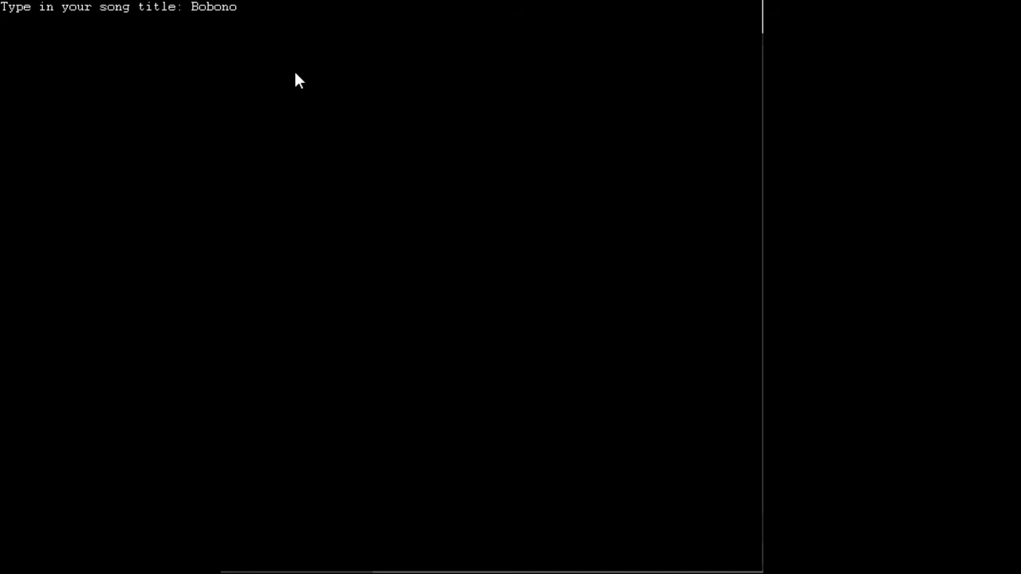
{"action": "type", "text": "no`"}
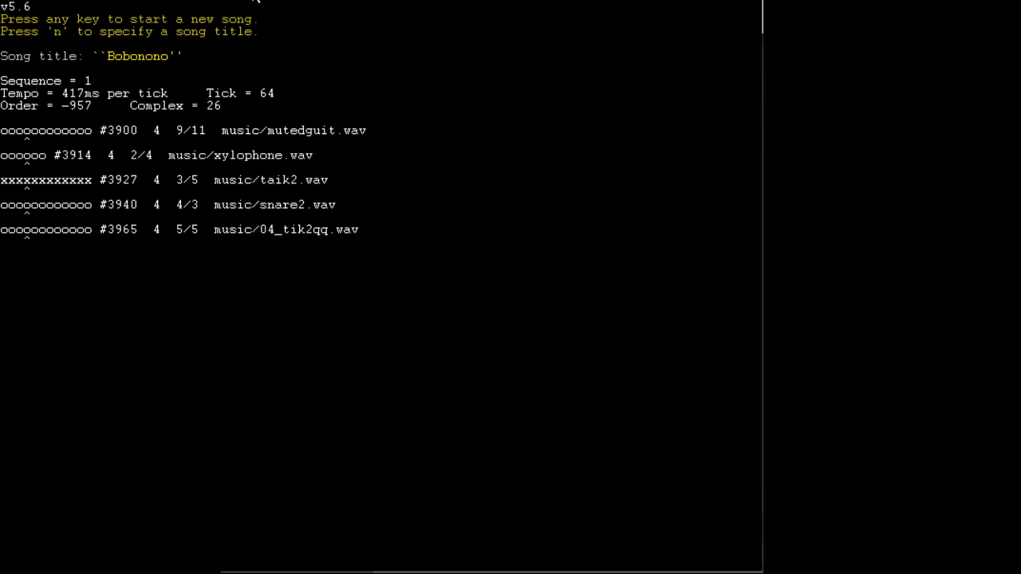
- Enter 'Super Mario' as the title, let the song play through several sequences, then request a new title
{"action": "key", "text": "n"}
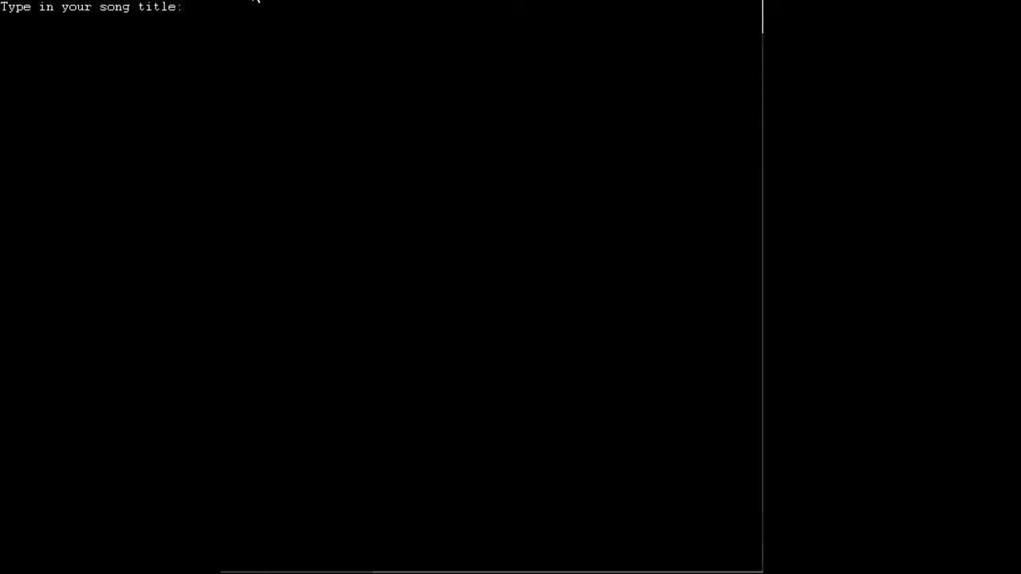
{"action": "type", "text": "Su"}
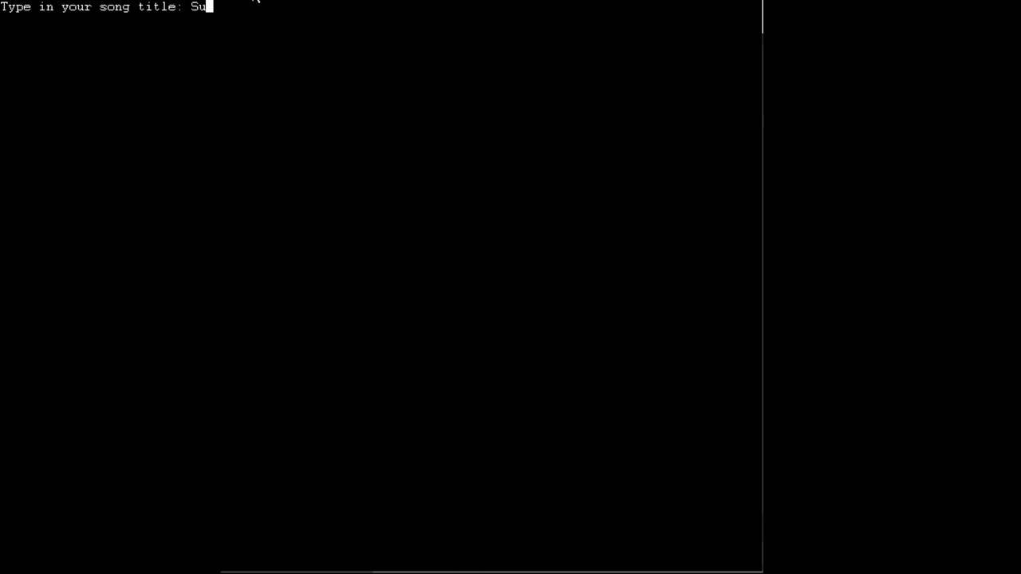
{"action": "type", "text": "per Mario"}
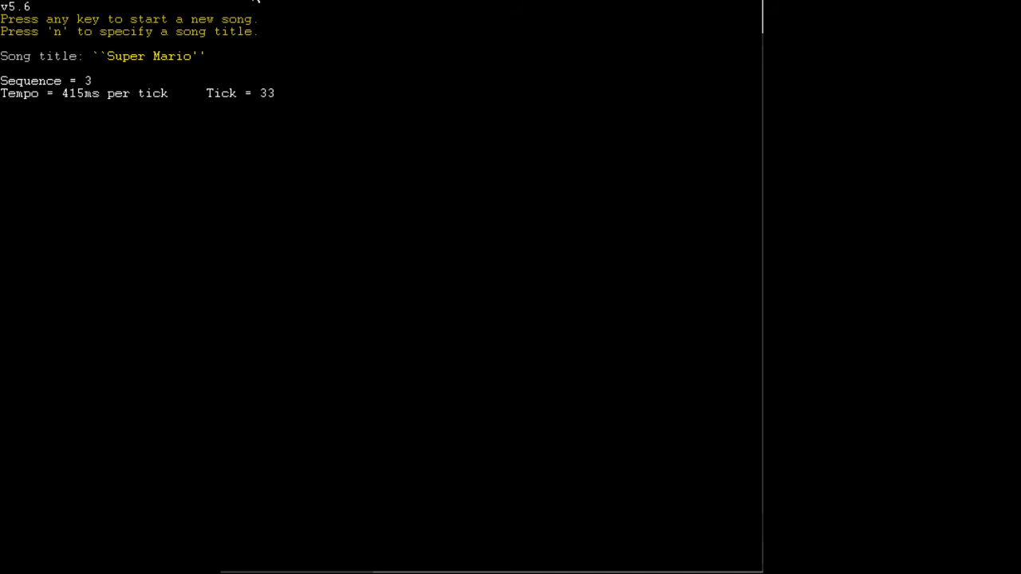
{"action": "key", "text": "space"}
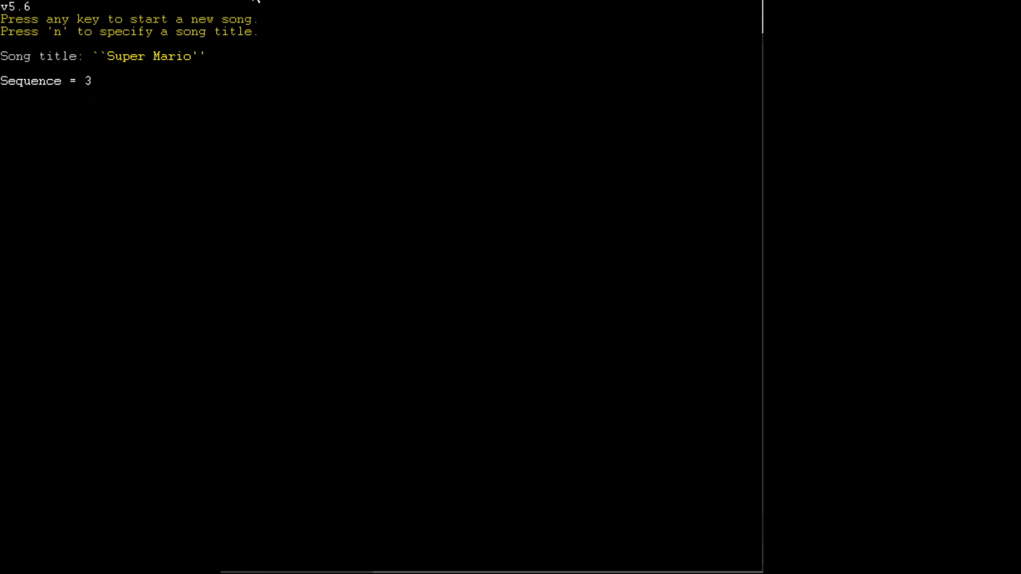
{"action": "key", "text": "space"}
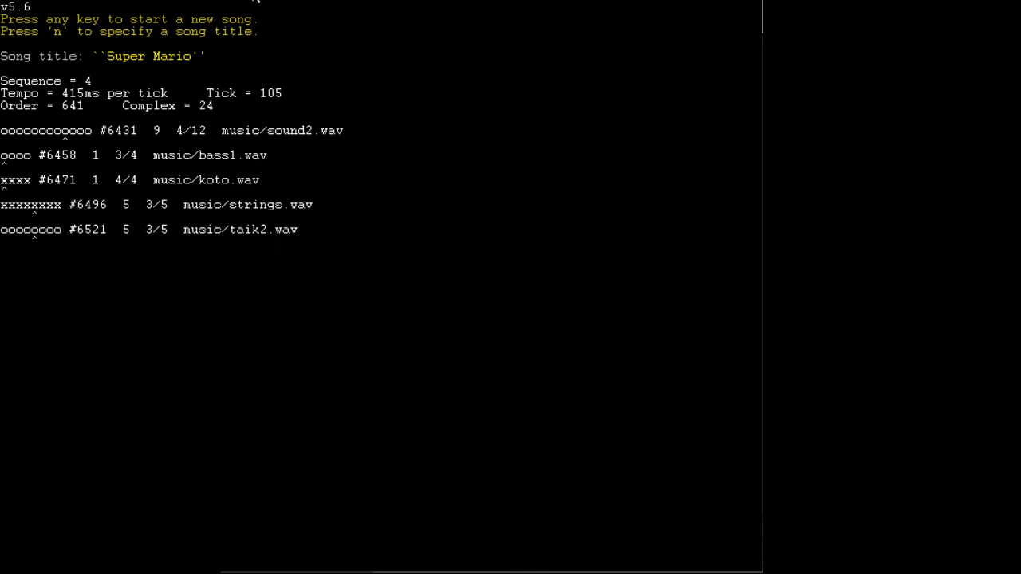
{"action": "key", "text": "n"}
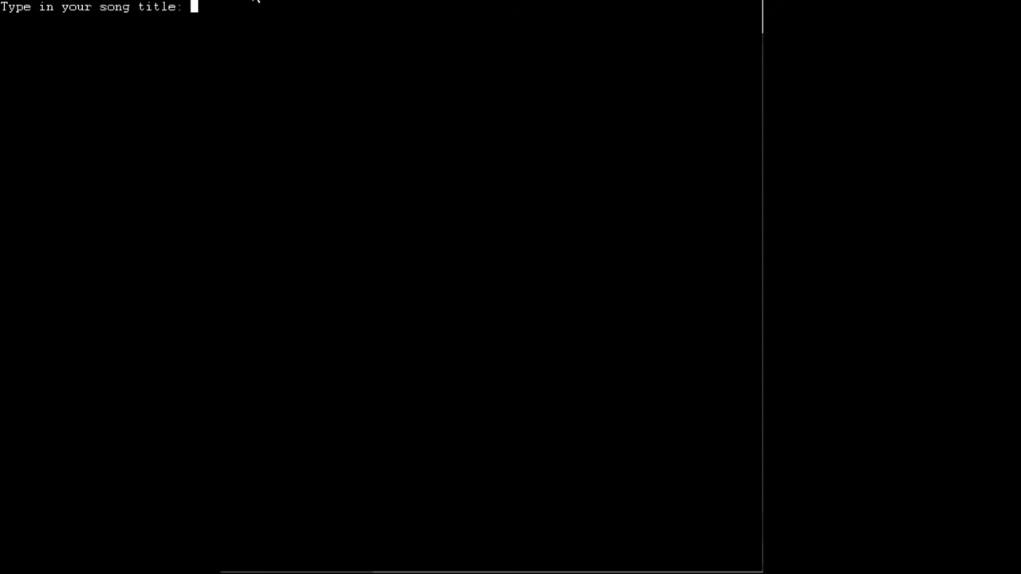
- Enter a one-word title beginning 'Pus' and play its first sequence with four tracks
{"action": "type", "text": "Pus"}
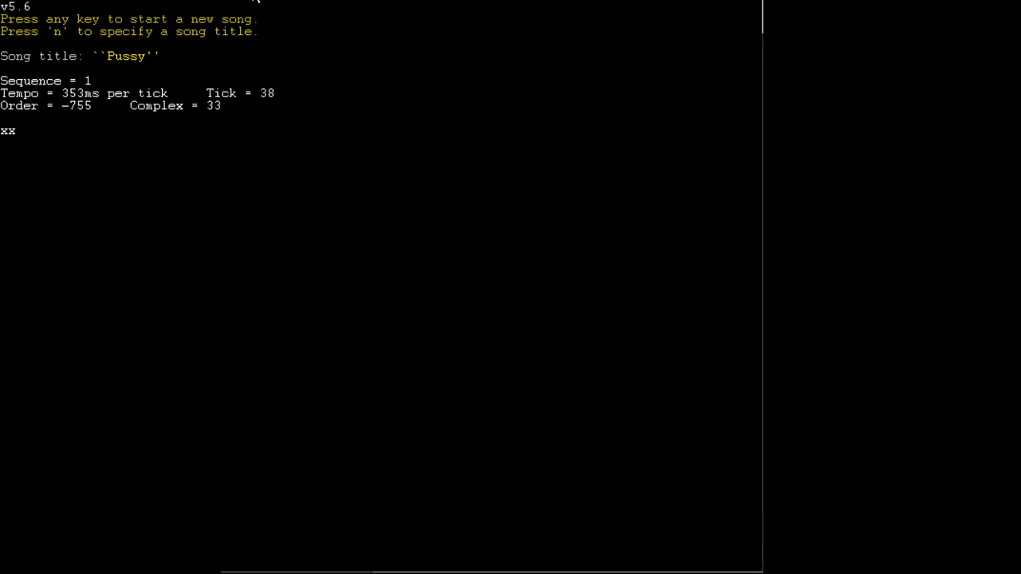
{"action": "key", "text": "space"}
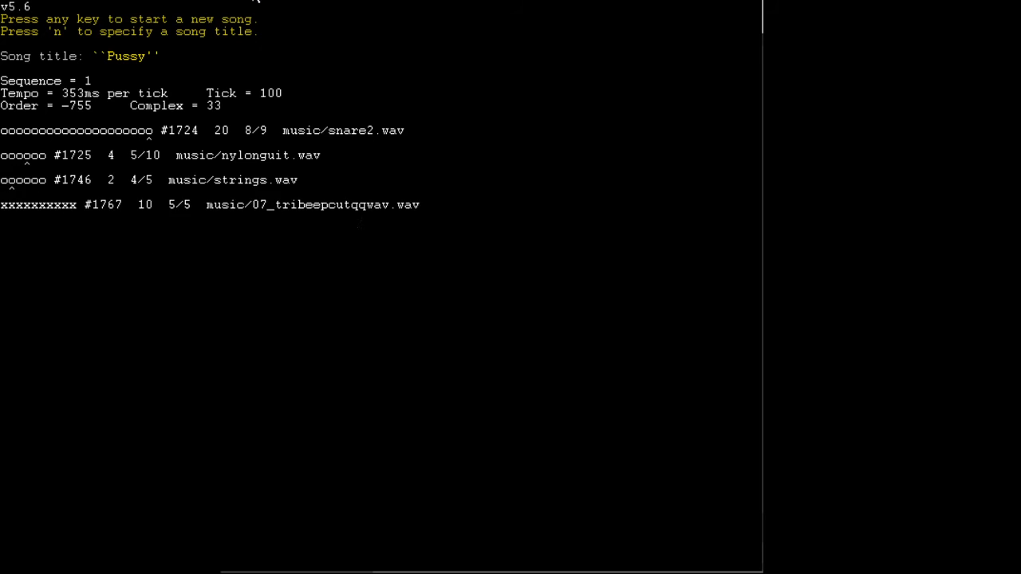
- Request a new song and enter the title 'Jojo's Bizzare Adv...' at the prompt
{"action": "key", "text": "n"}
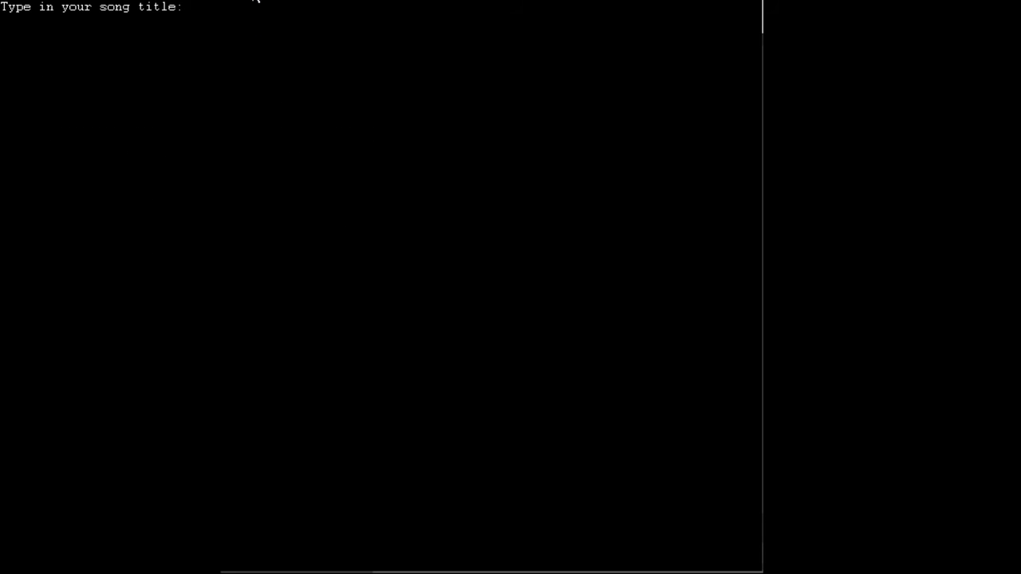
{"action": "type", "text": "Jojo"}
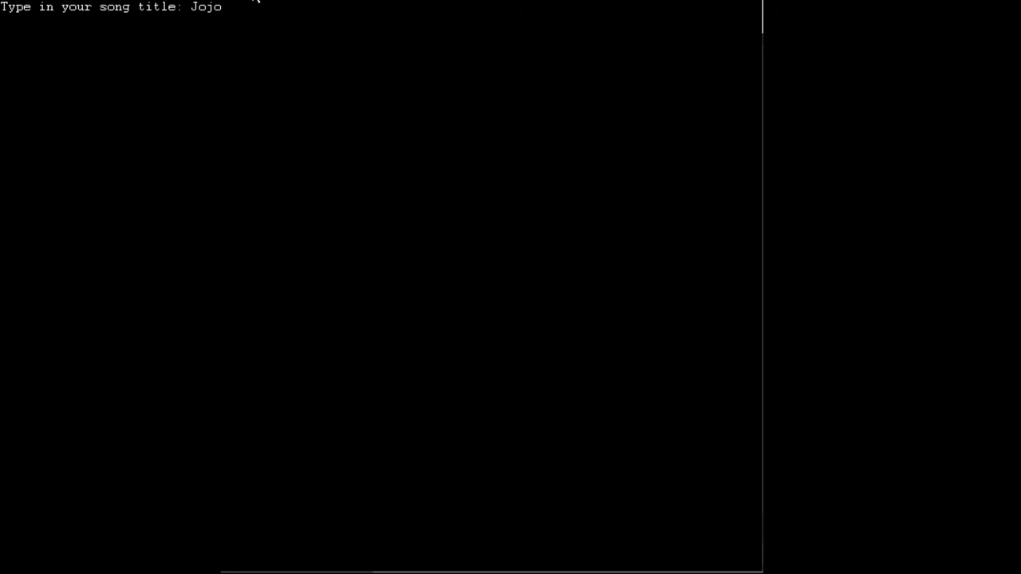
{"action": "type", "text": "'s Bi"}
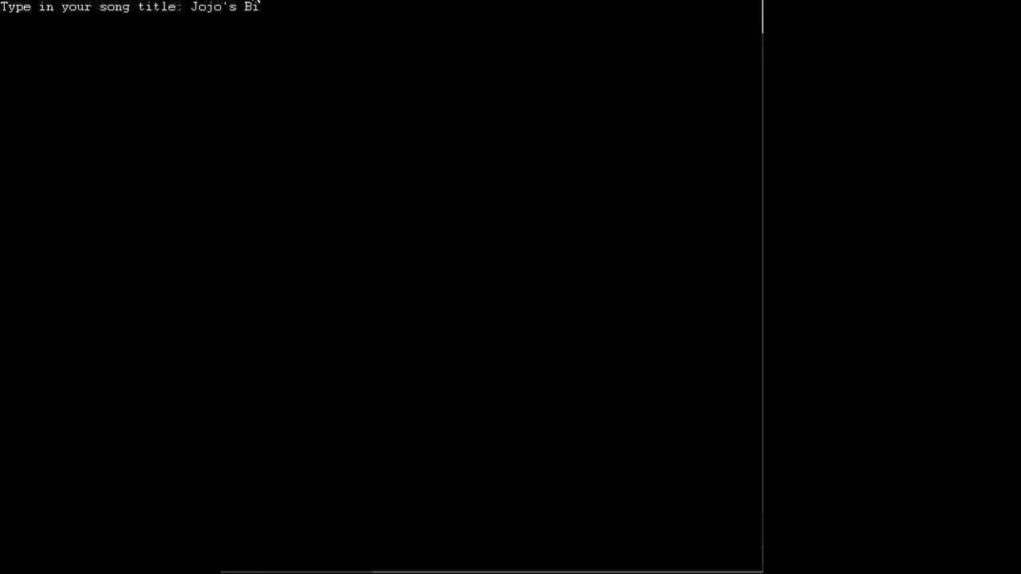
{"action": "type", "text": "zzare Adv"}
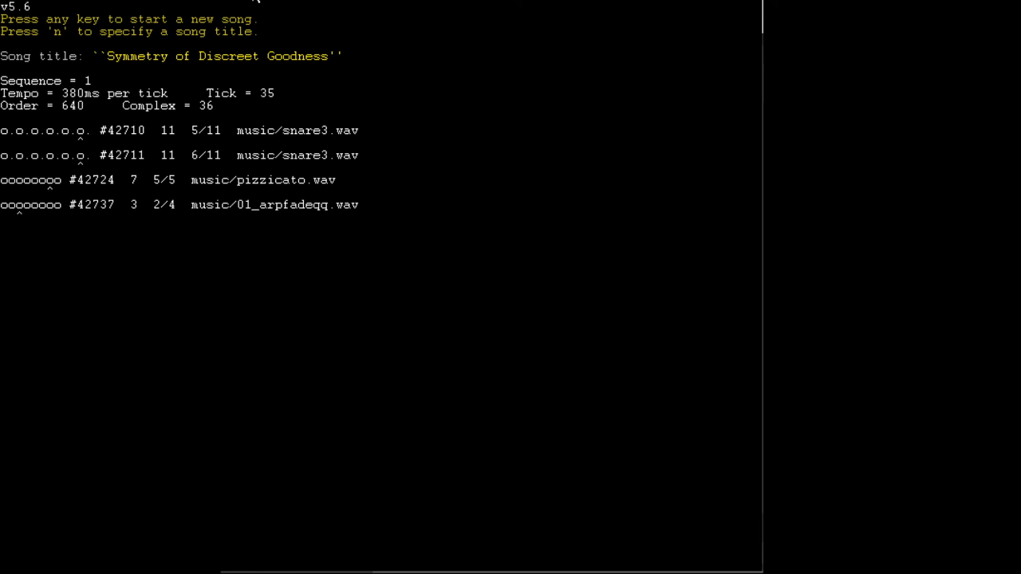
- Let 'Symmetry of Discreet Goodness' advance into its second sequence with five tracks
{"action": "key", "text": "space"}
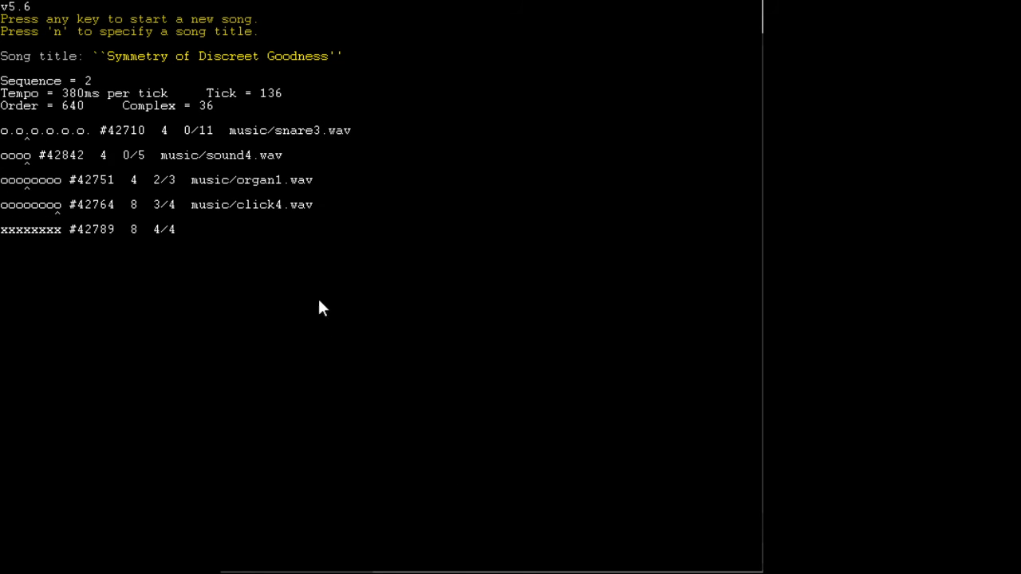
- Enter 'Dunc's AlgoMusic' as the title, fixing a typo, and play the song at 423ms per tick
{"action": "key", "text": "n"}
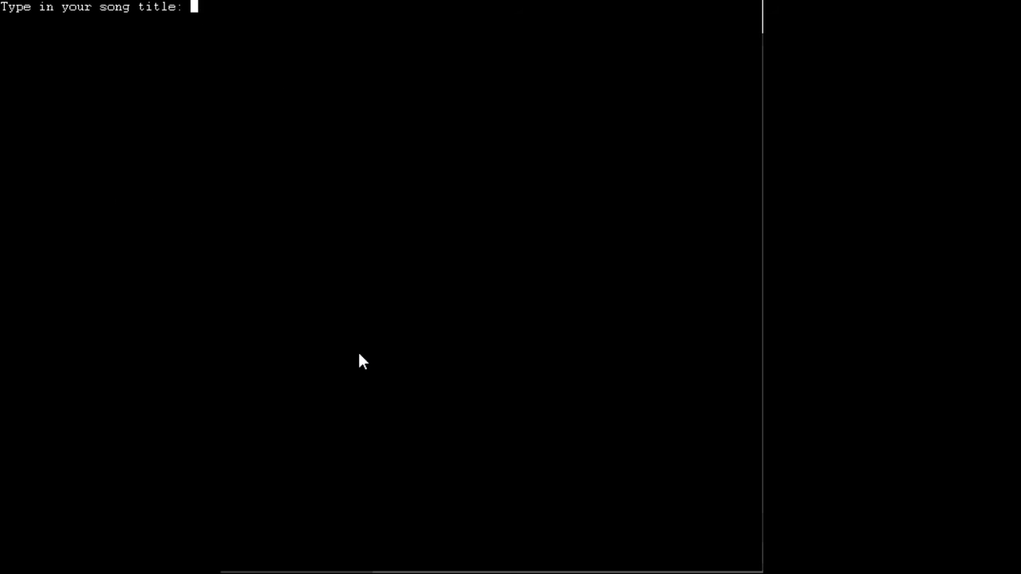
{"action": "mouse_move", "coordinate": [356, 358]}
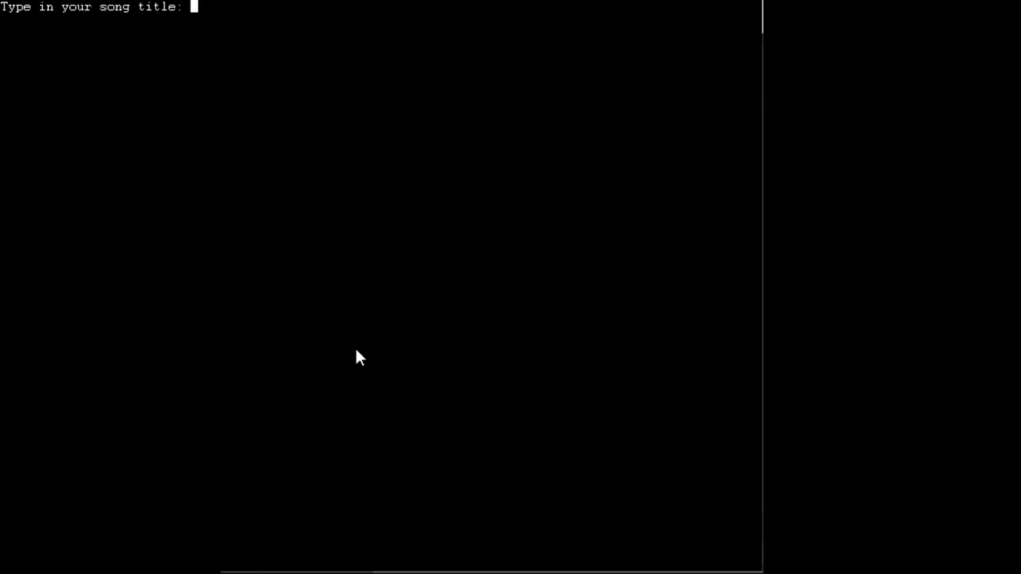
{"action": "type", "text": "Dunc"}
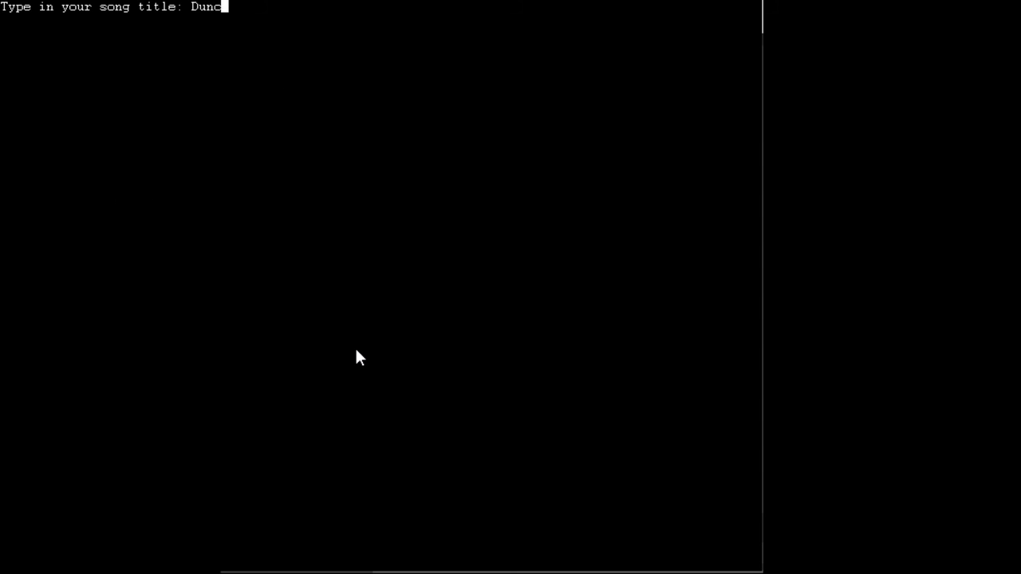
{"action": "type", "text": "'s Al"}
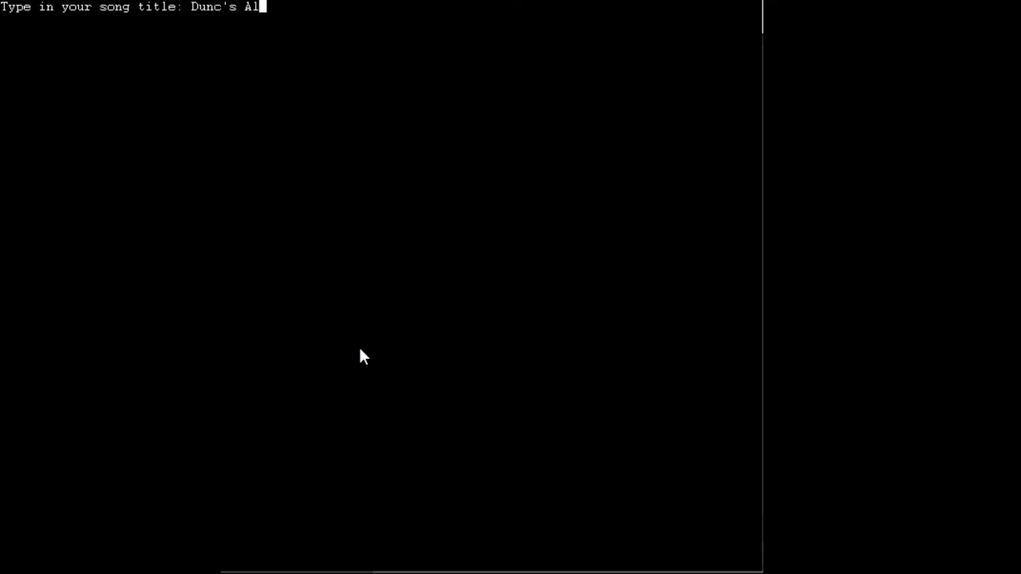
{"action": "type", "text": "gomus"}
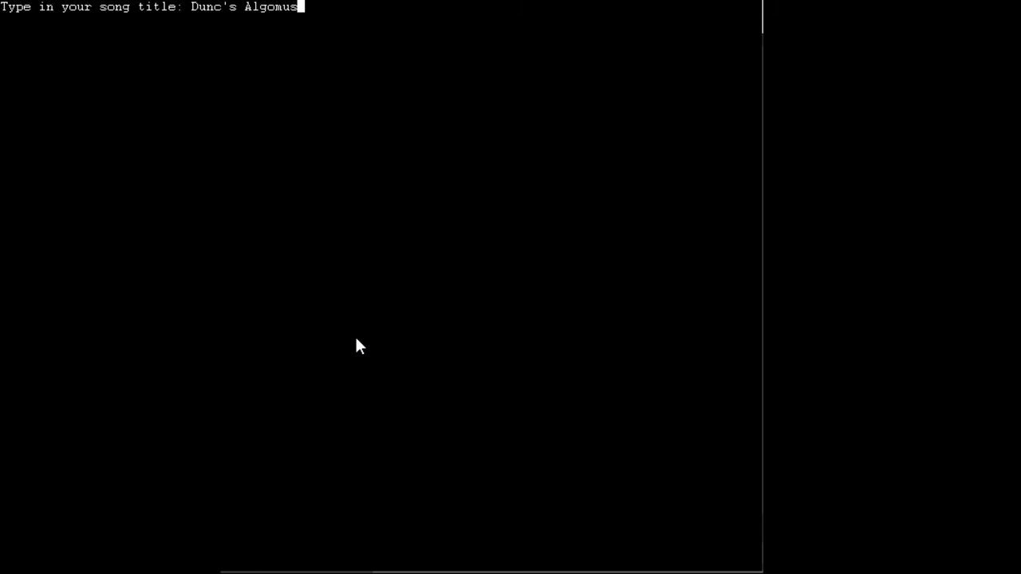
{"action": "type", "text": "i"}
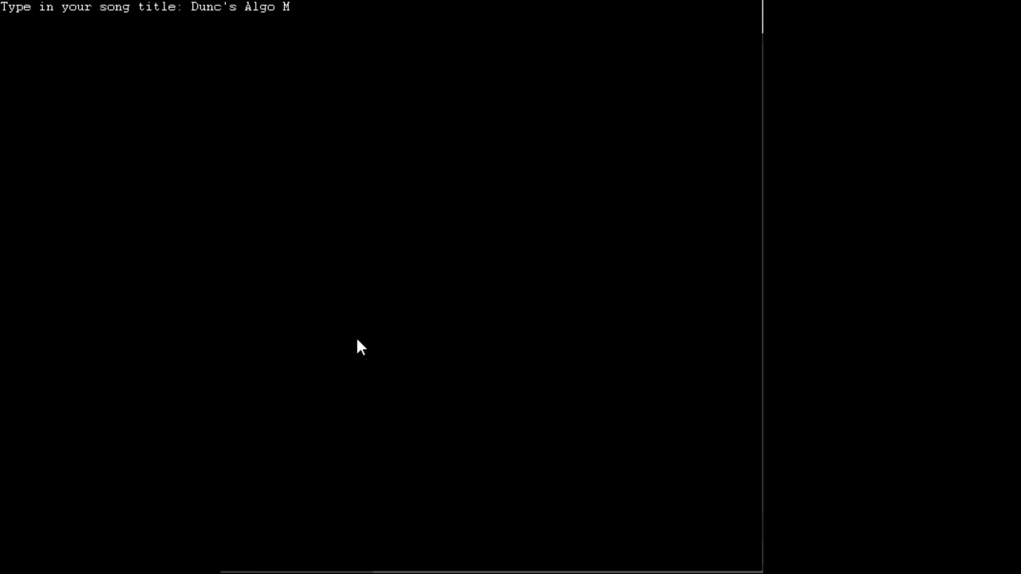
{"action": "type", "text": "us"}
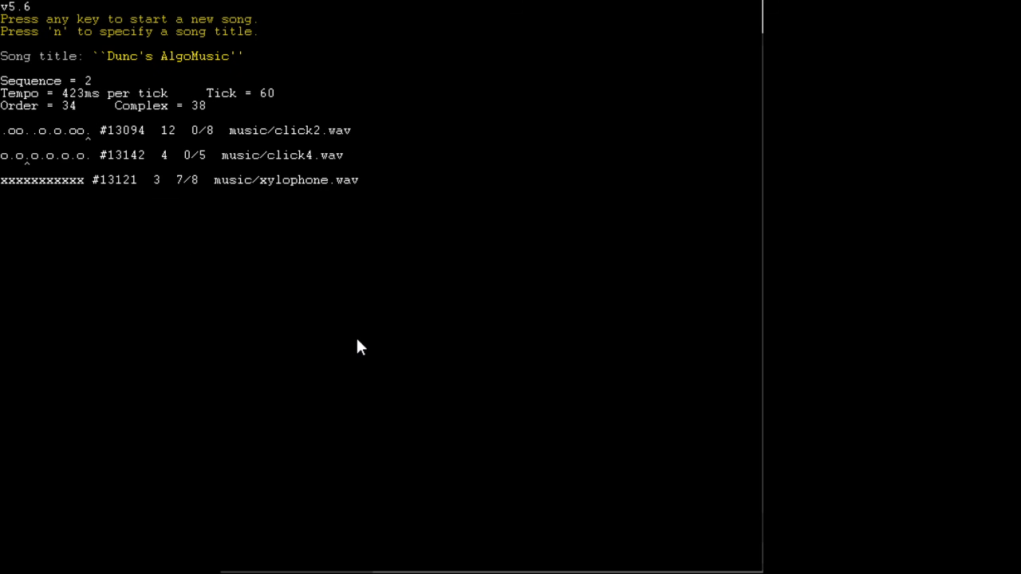
{"action": "key", "text": "n"}
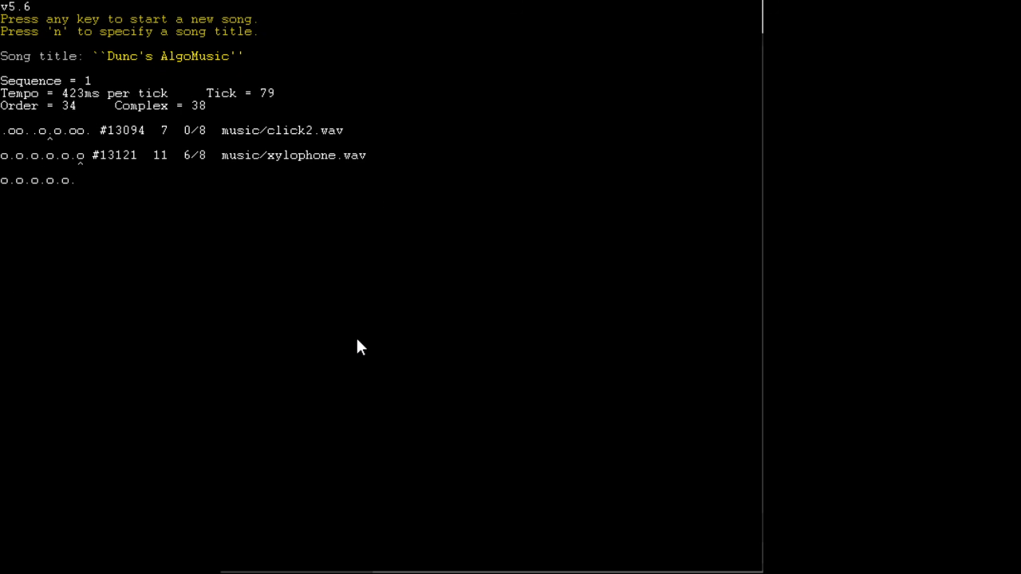
- Stop the song with 'n' and type the new title "boppity boopy"
{"action": "key", "text": "n"}
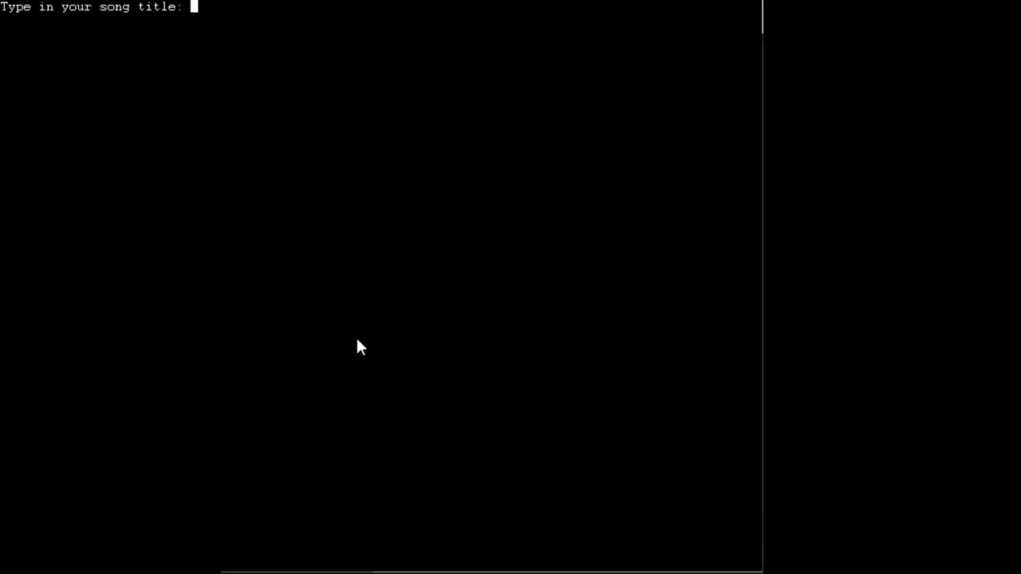
{"action": "type", "text": "boppi"}
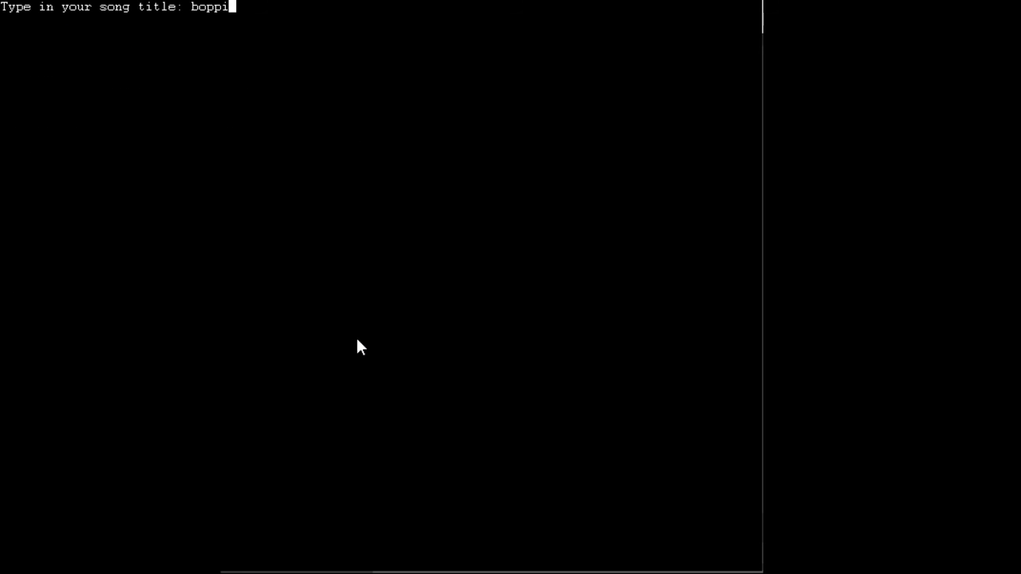
{"action": "type", "text": "ty"}
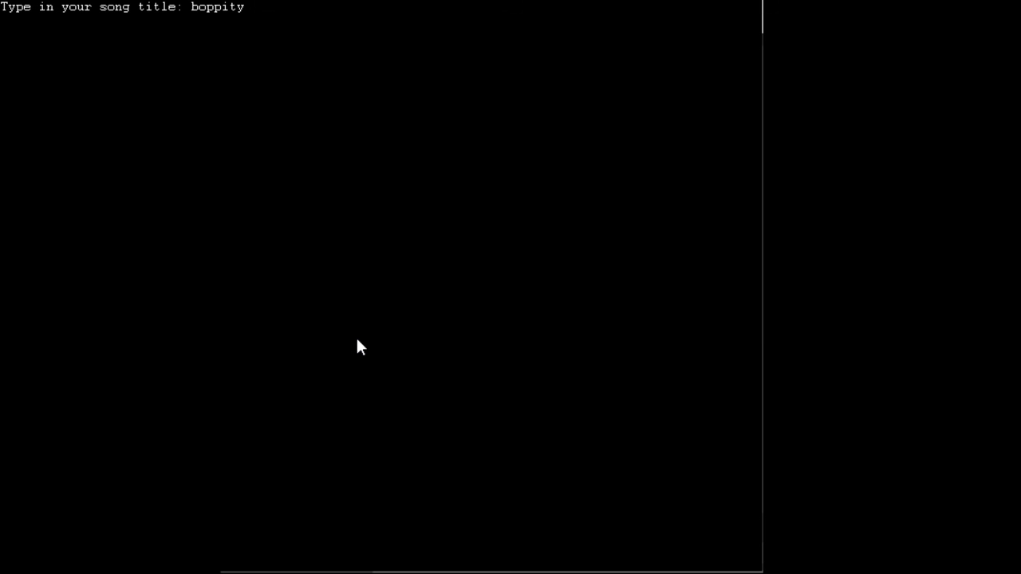
{"action": "type", "text": "boopy"}
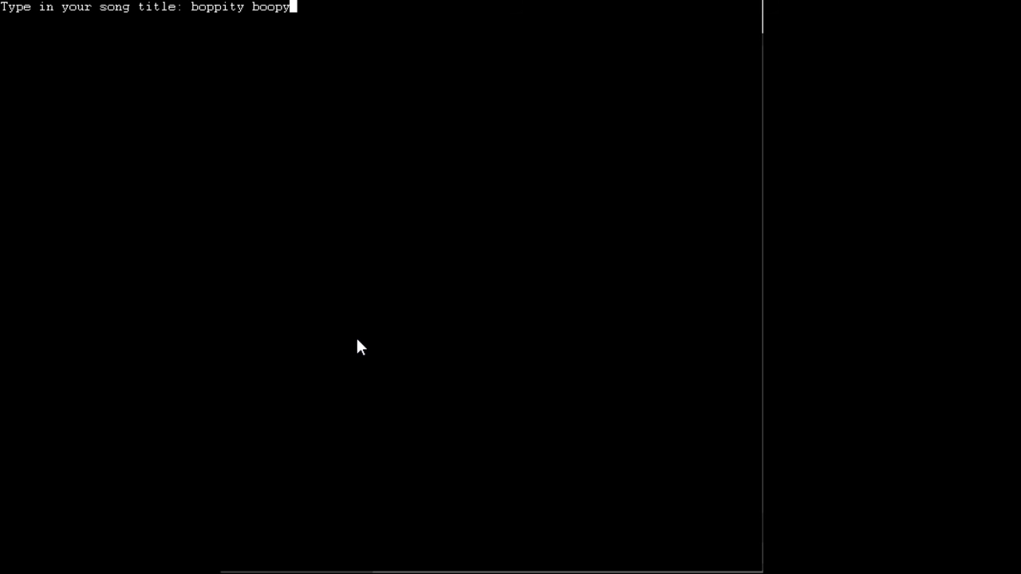